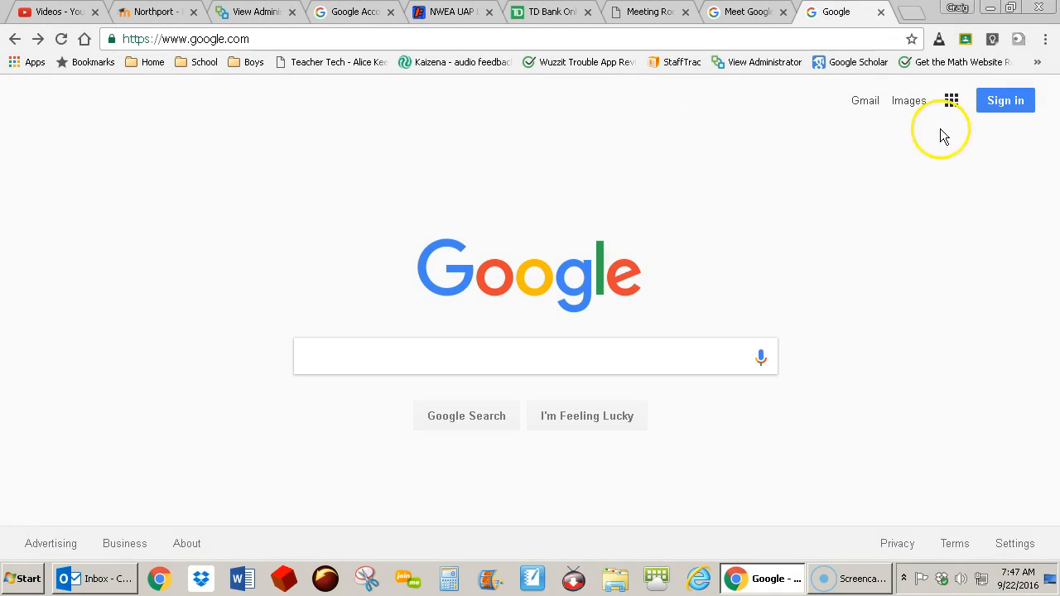
# - Reach Google Drive's sign-in page from the Google apps grid
pyautogui.click(951, 101)
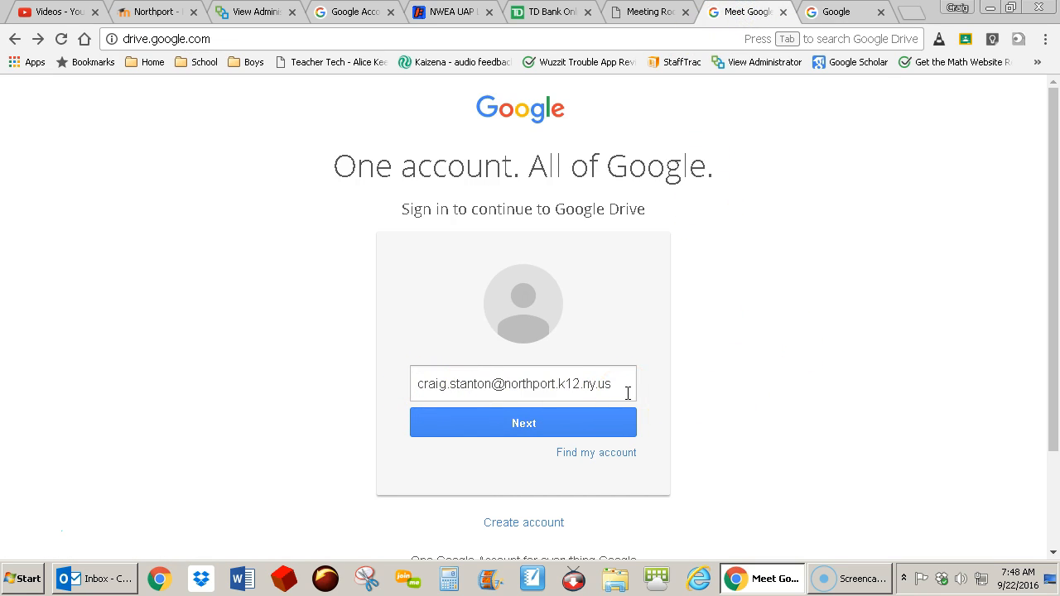
# - Advance to the password step, enter the password and sign in
pyautogui.click(523, 424)
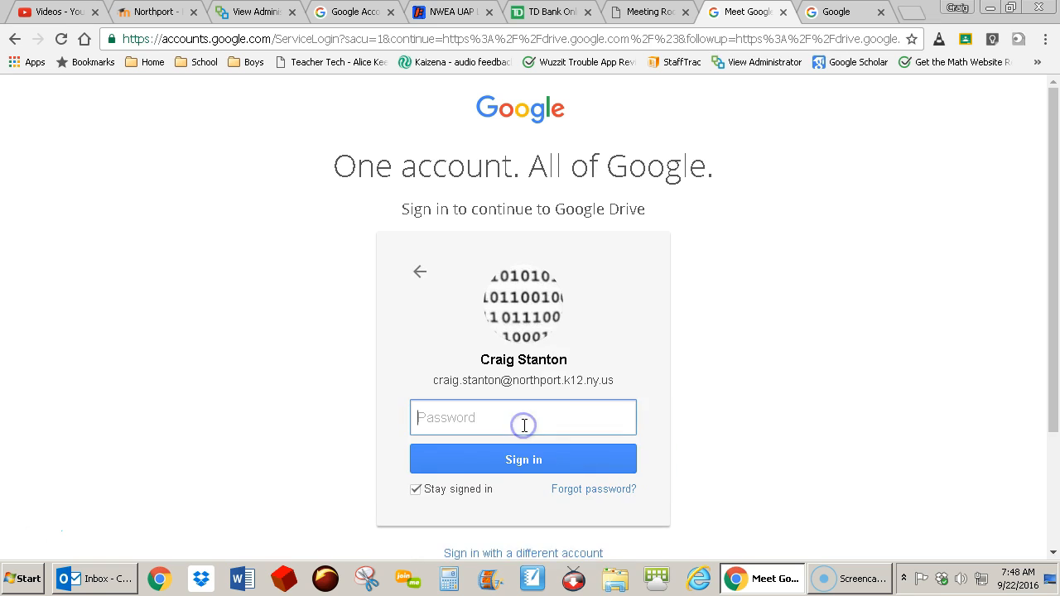
pyautogui.moveTo(719, 432)
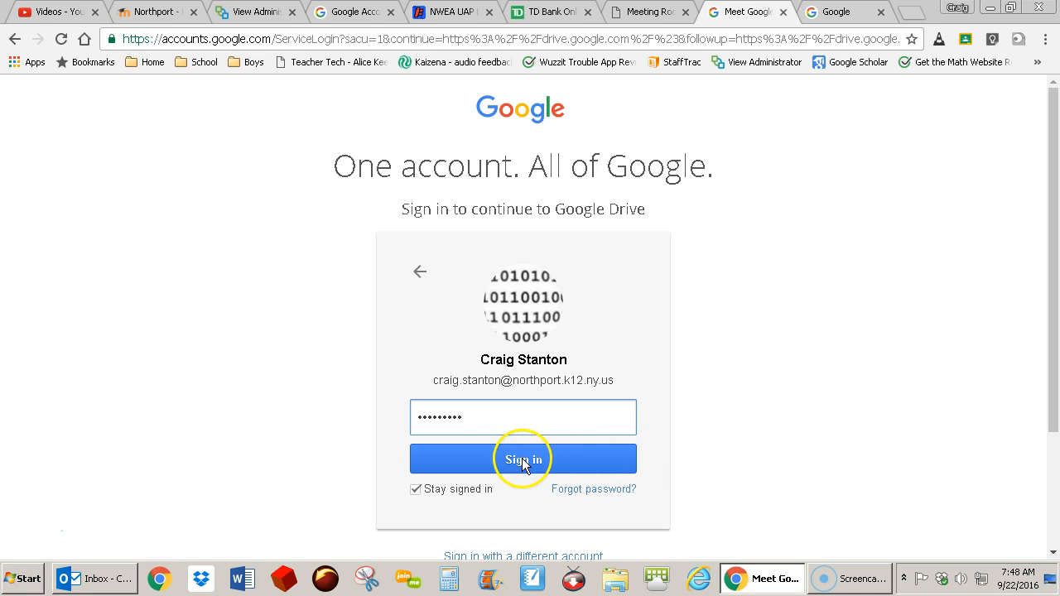
pyautogui.click(523, 459)
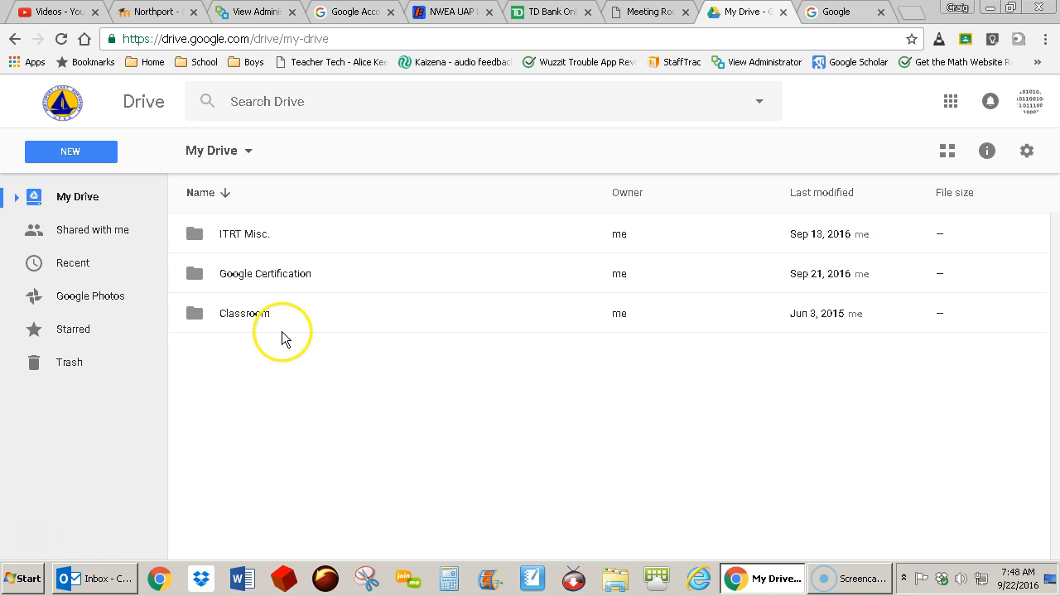
# - Show My Drive's folders, then switch to the Shared with me list
pyautogui.click(76, 195)
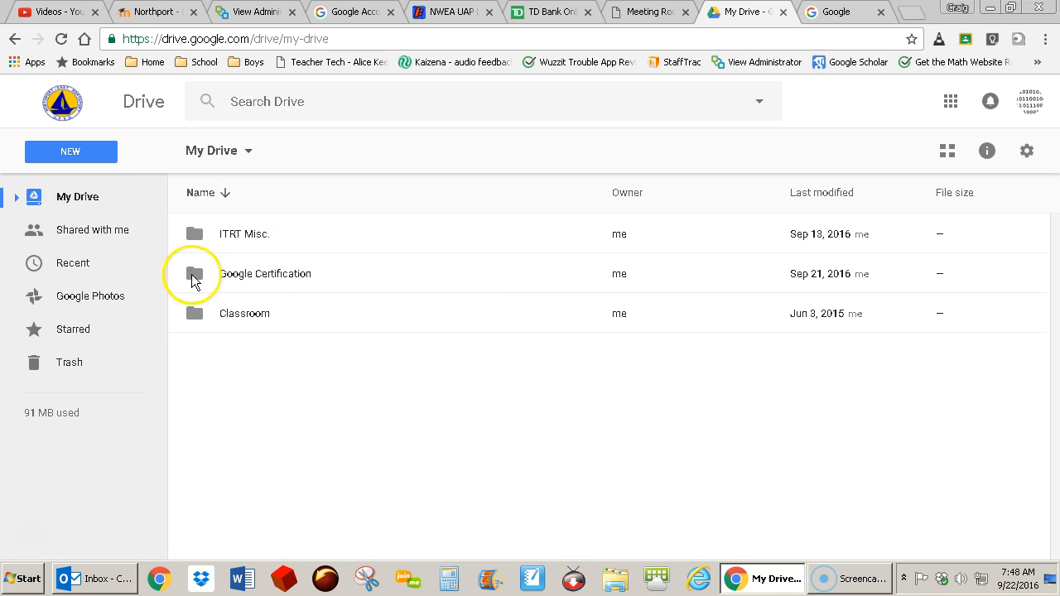
pyautogui.moveTo(265, 314)
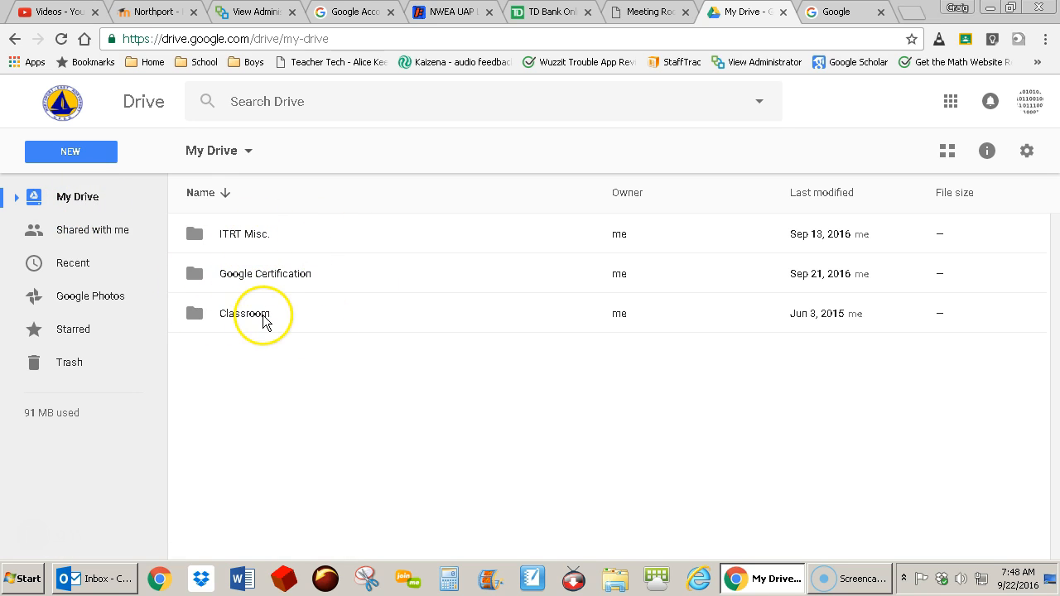
pyautogui.moveTo(89, 202)
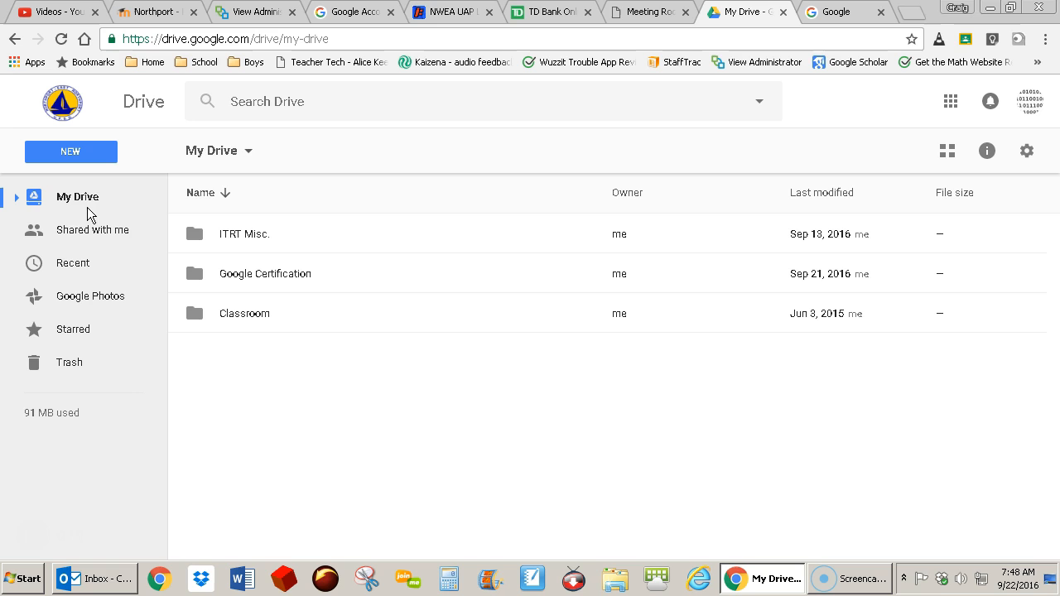
pyautogui.click(76, 195)
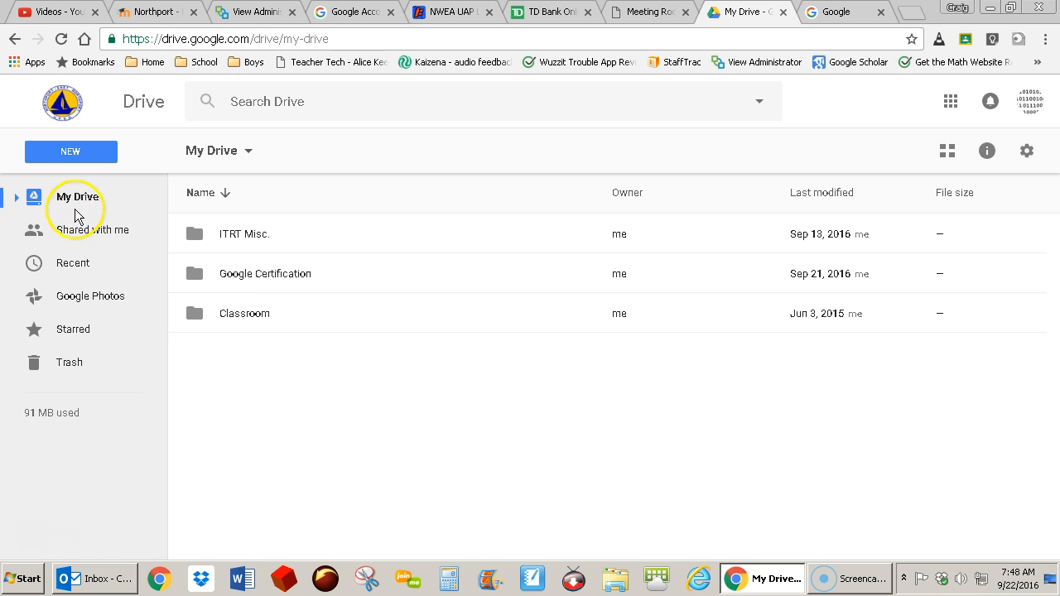
pyautogui.moveTo(80, 238)
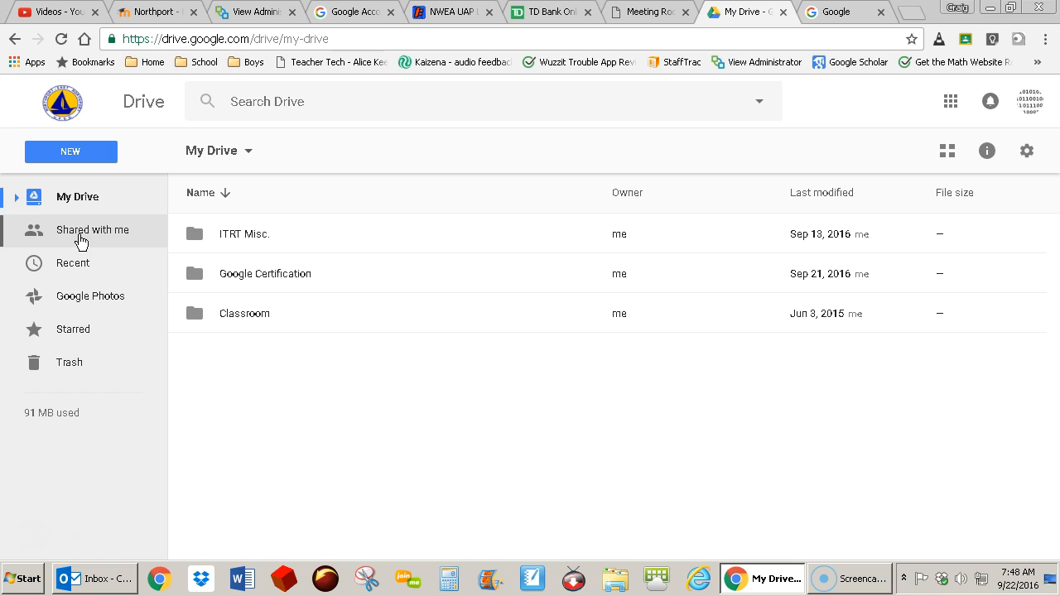
pyautogui.click(92, 229)
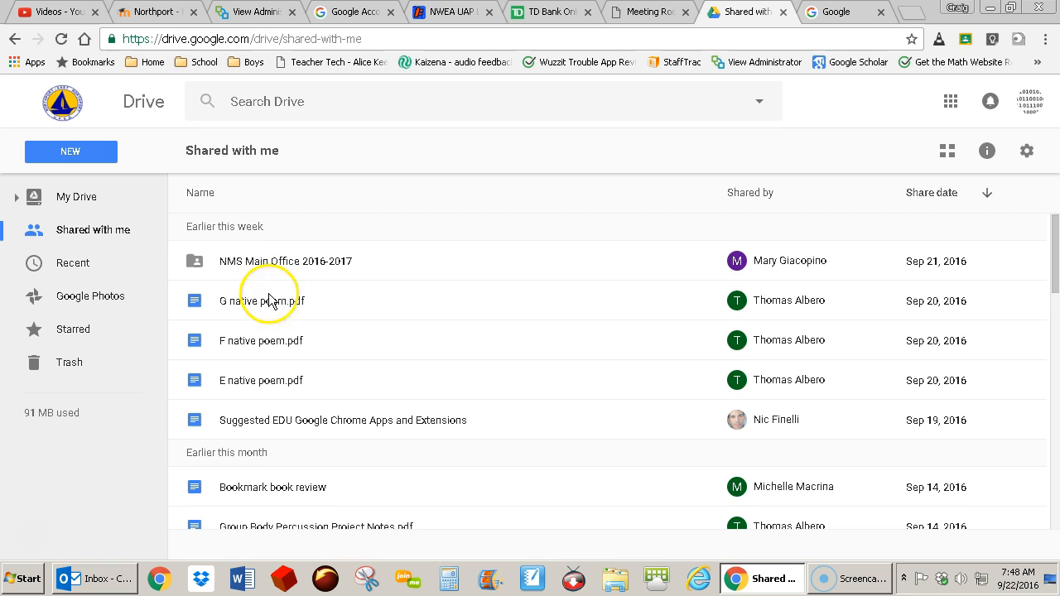
pyautogui.moveTo(172, 248)
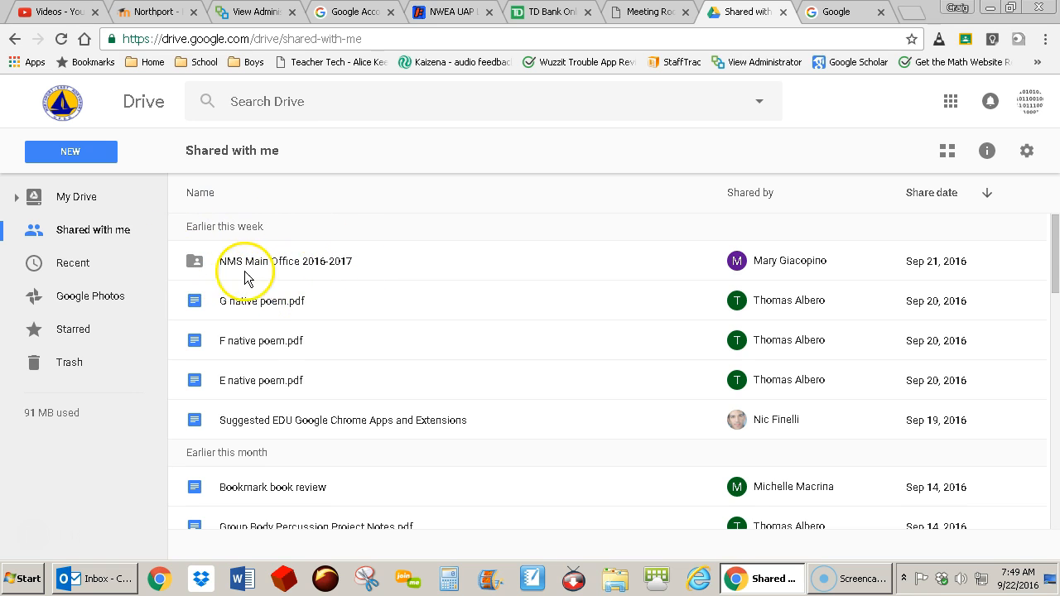
pyautogui.moveTo(193, 271)
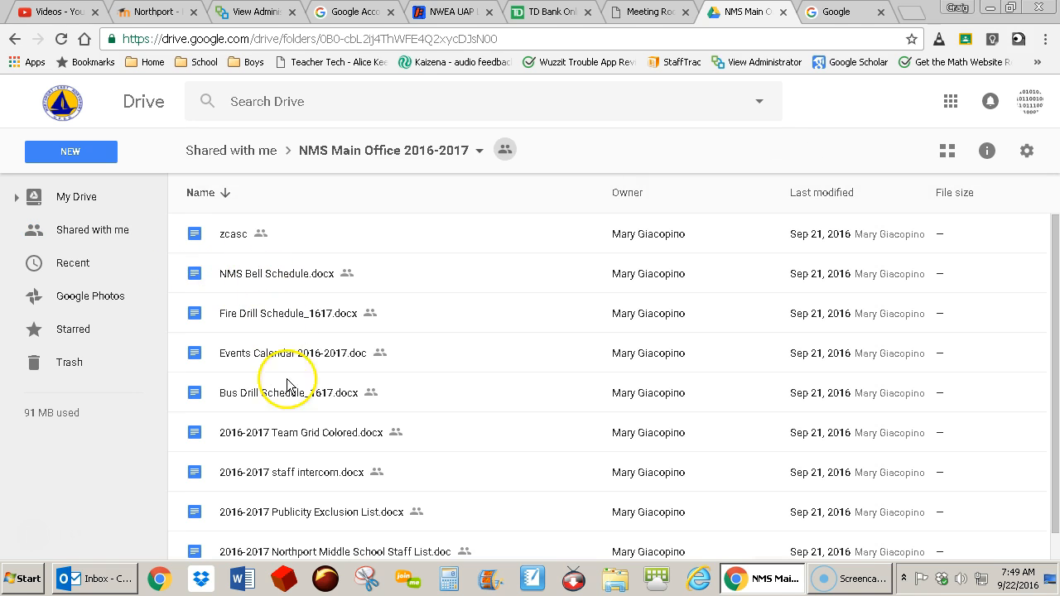
pyautogui.moveTo(318, 429)
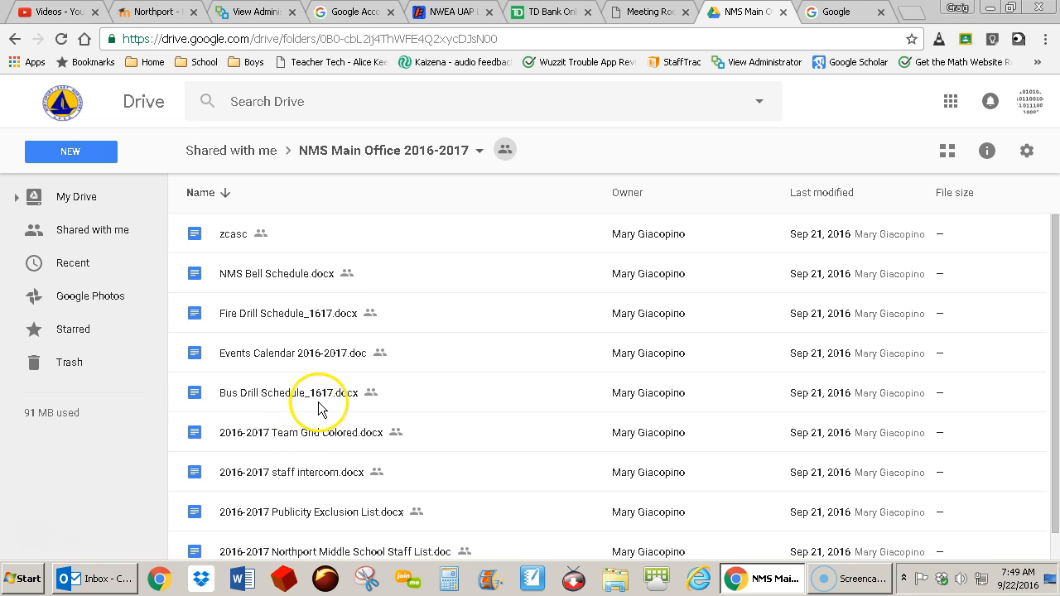
# - Return to My Drive, then back to the Shared with me list
pyautogui.click(76, 197)
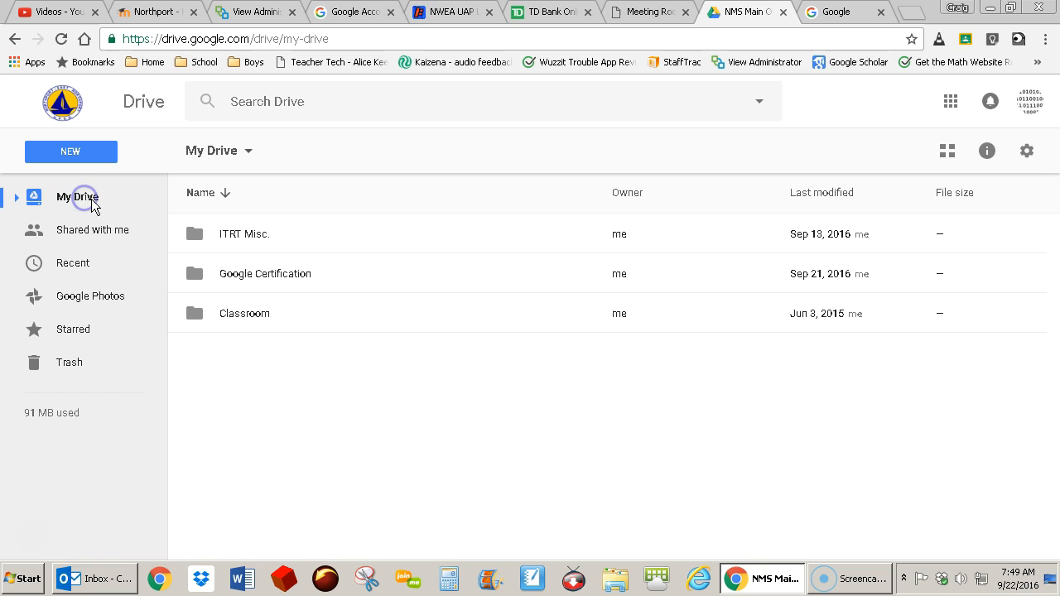
pyautogui.click(93, 228)
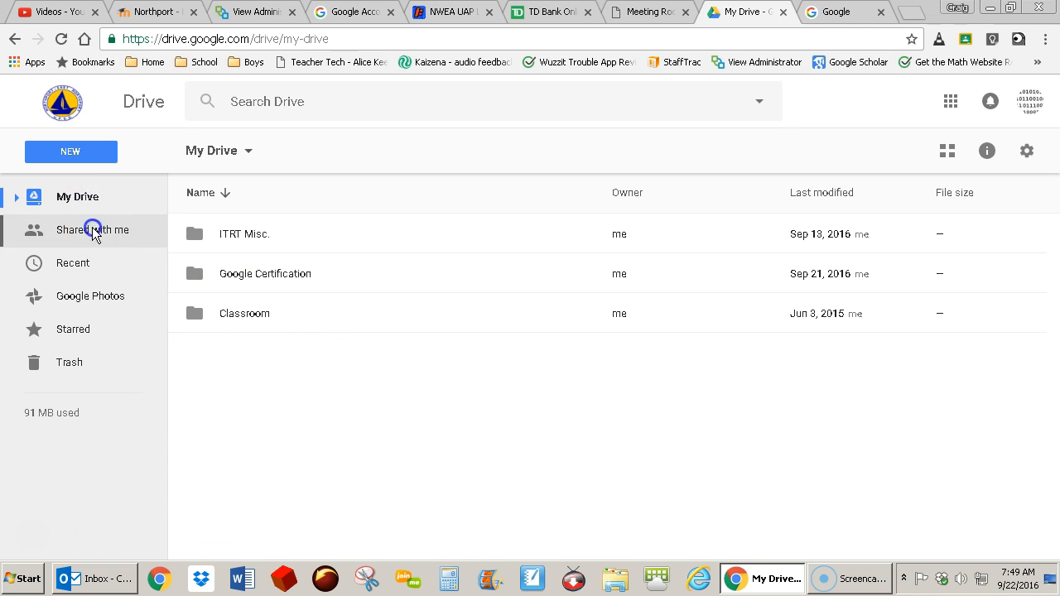